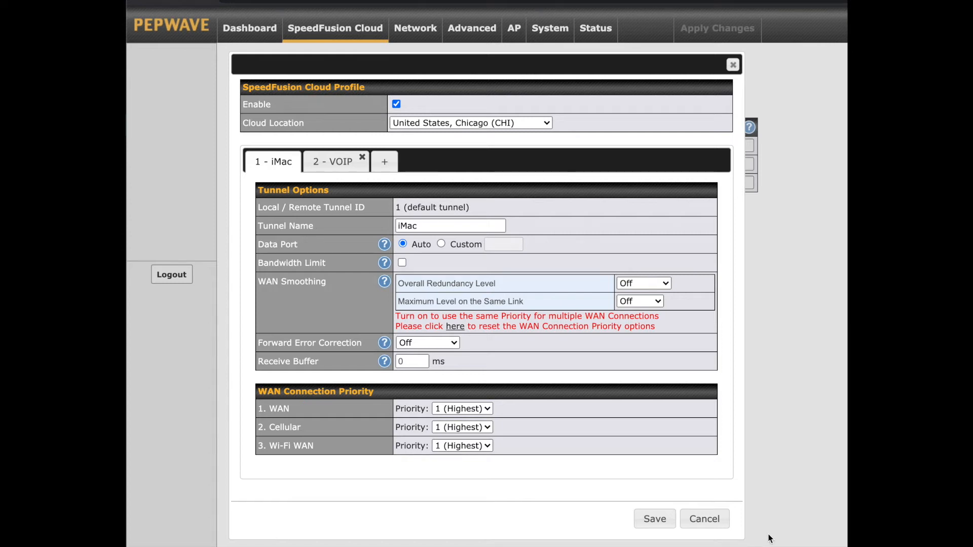
mouse_move(614, 275)
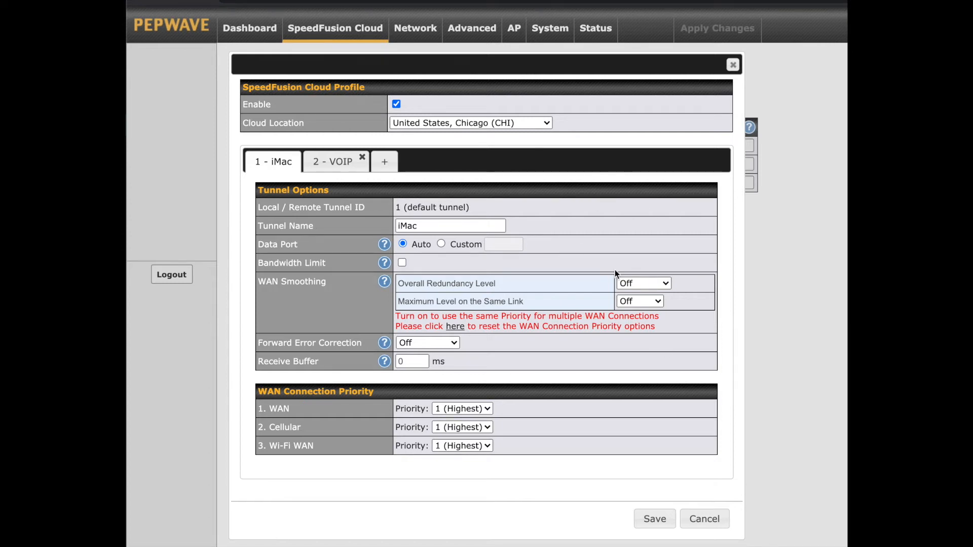
mouse_move(406, 192)
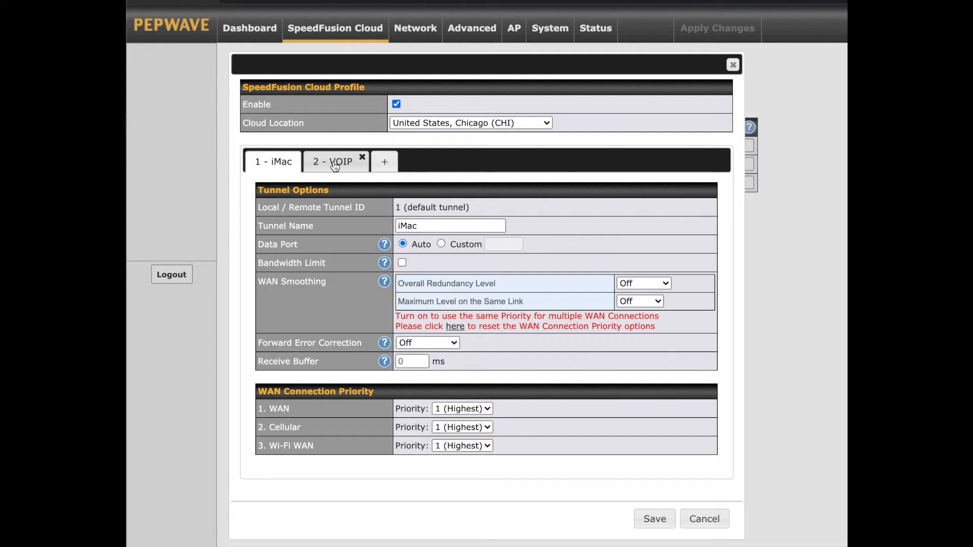
- View the '2 - VOIP' tunnel's settings in the SpeedFusion Cloud profile dialog
left_click(332, 161)
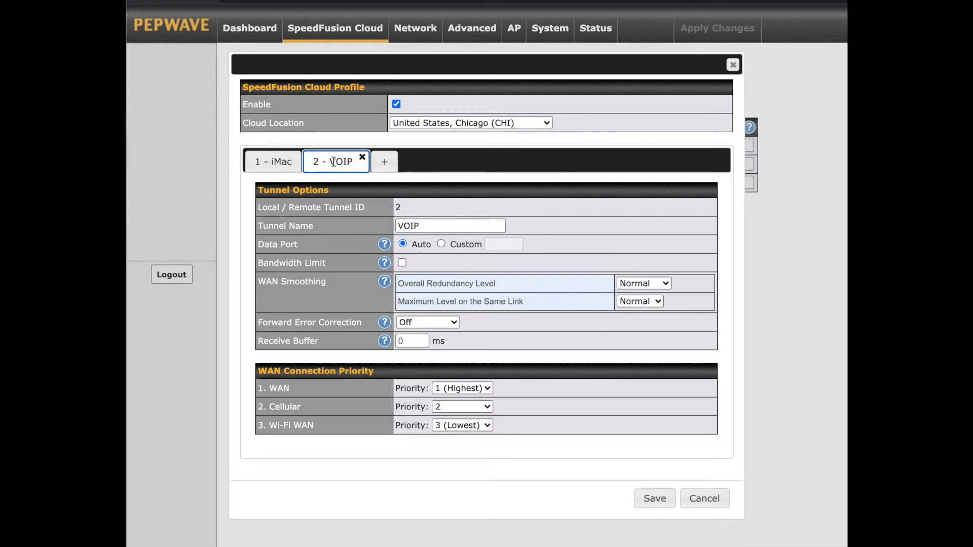
mouse_move(588, 426)
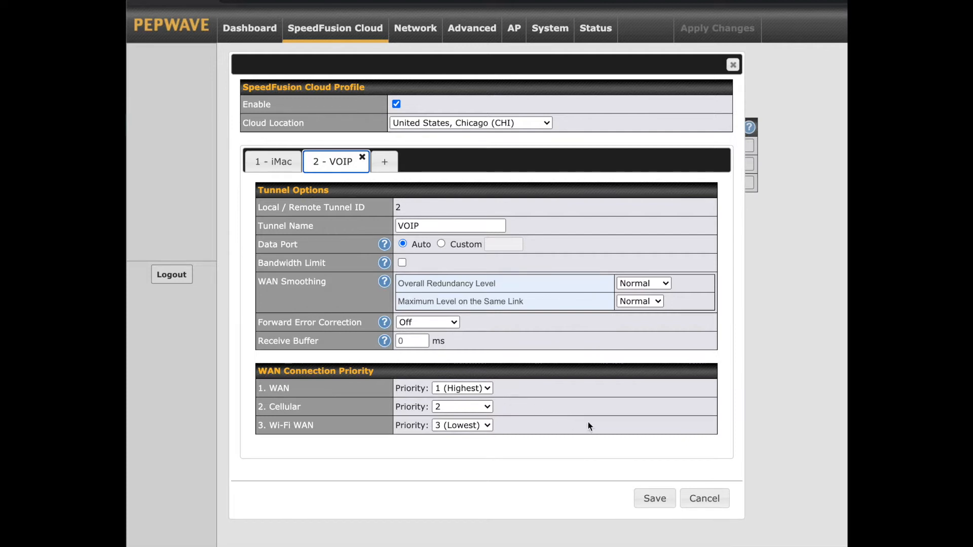
mouse_move(617, 436)
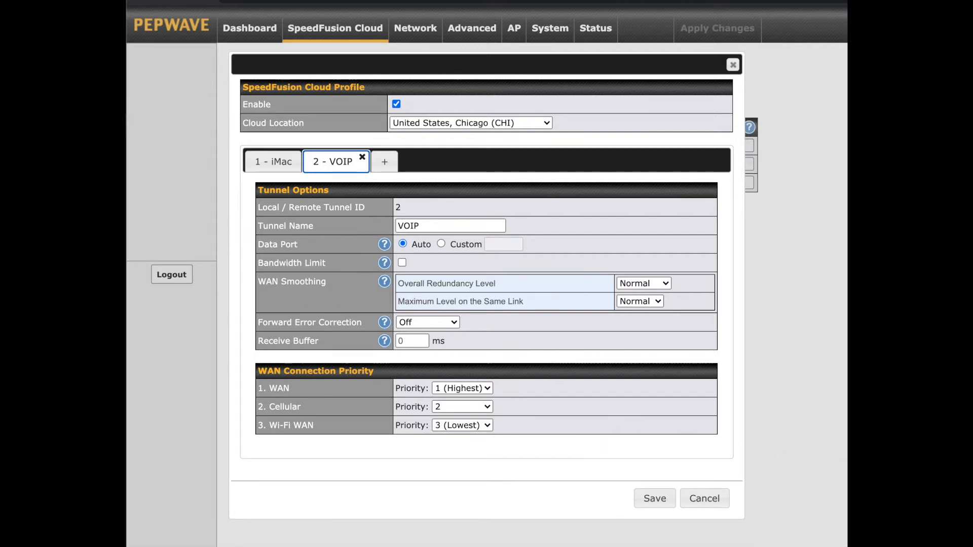
left_click(653, 498)
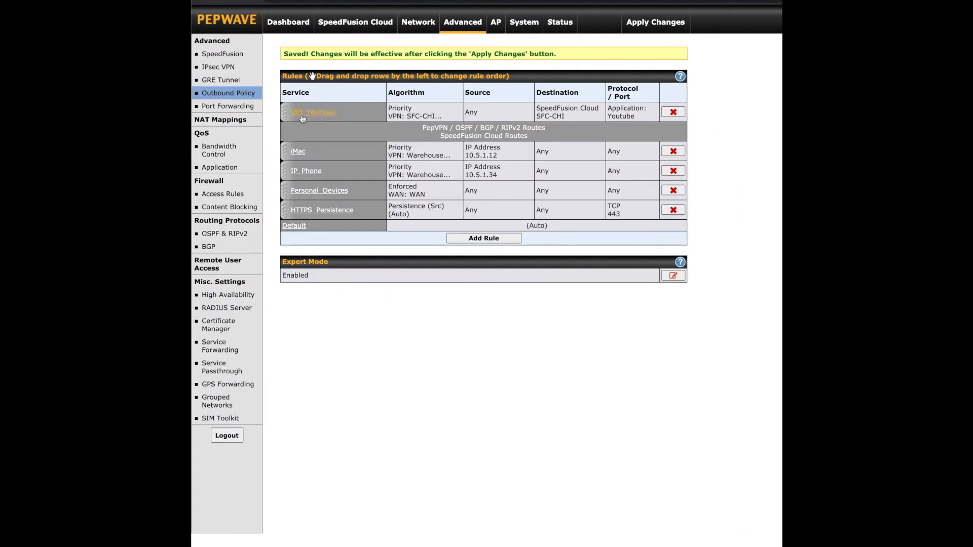
- Open the DPI_YouTube outbound rule, which routes YouTube over SFC-CHI, for editing
left_click(312, 112)
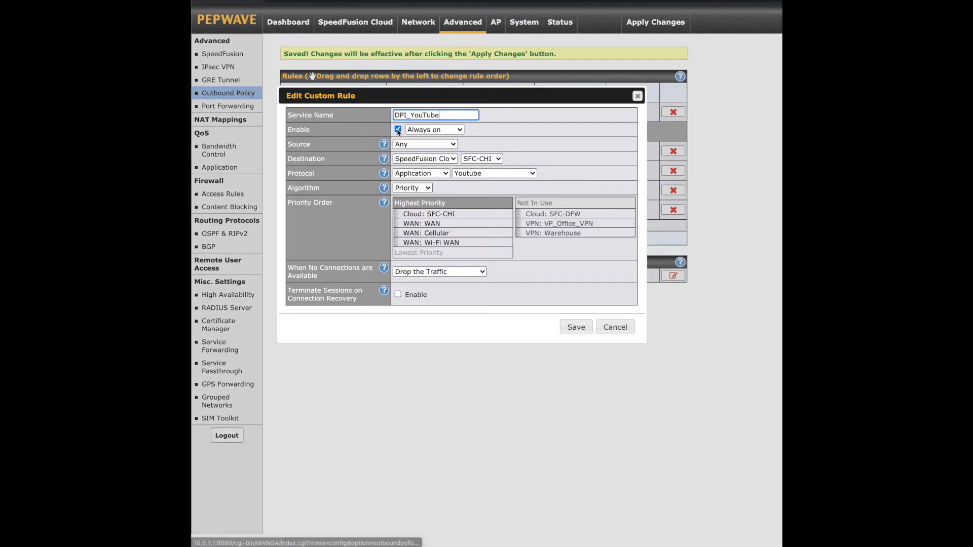
mouse_move(500, 288)
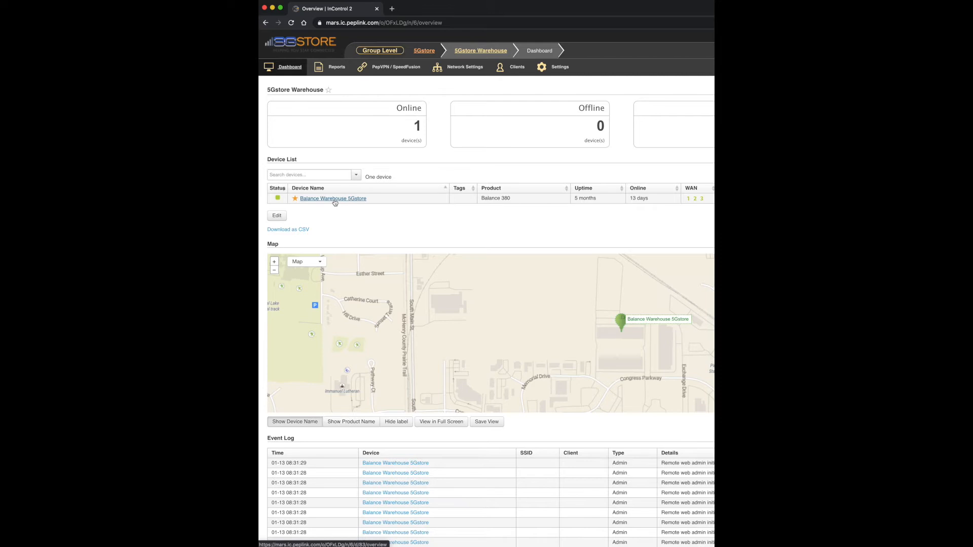
- Open Balance Warehouse 5Gstore's information form and try its Enable DPI toggle
left_click(332, 198)
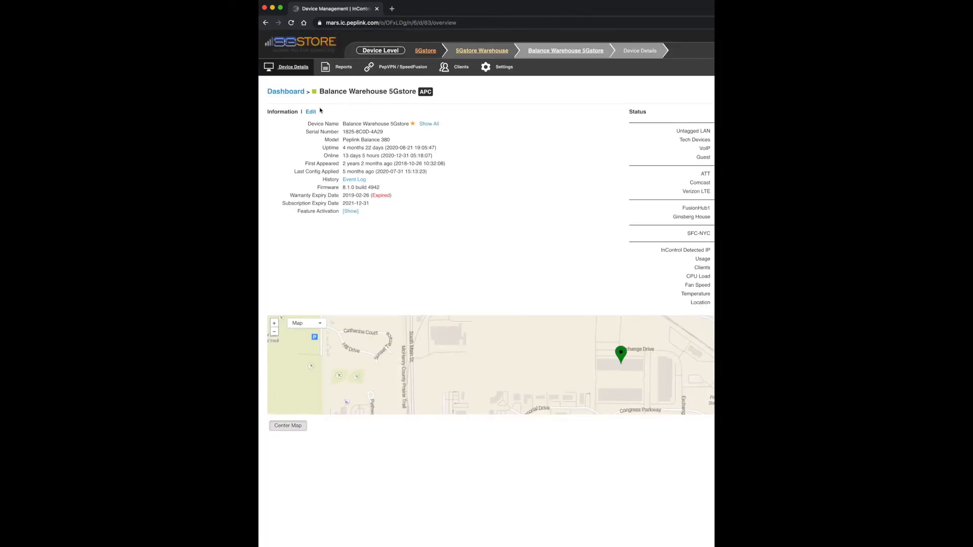
left_click(310, 112)
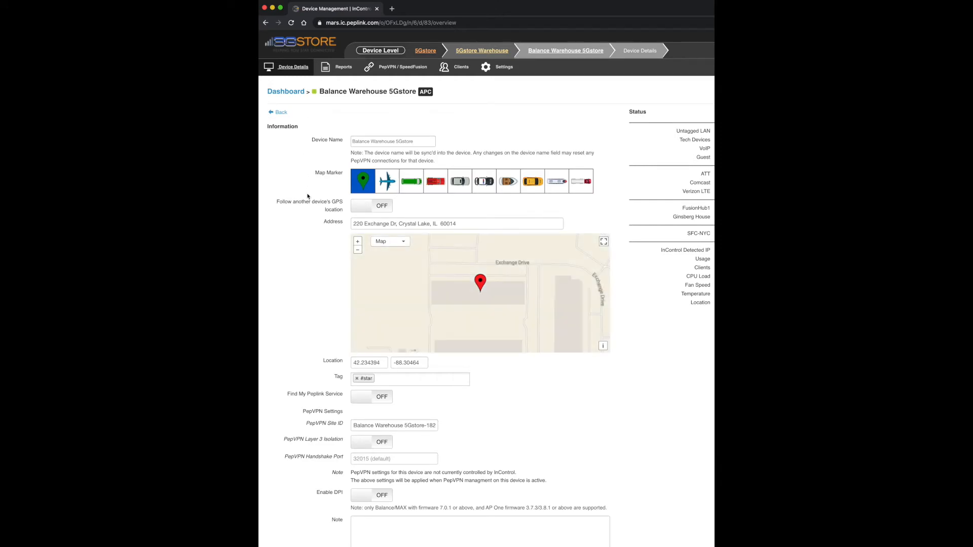
scroll("down", 3)
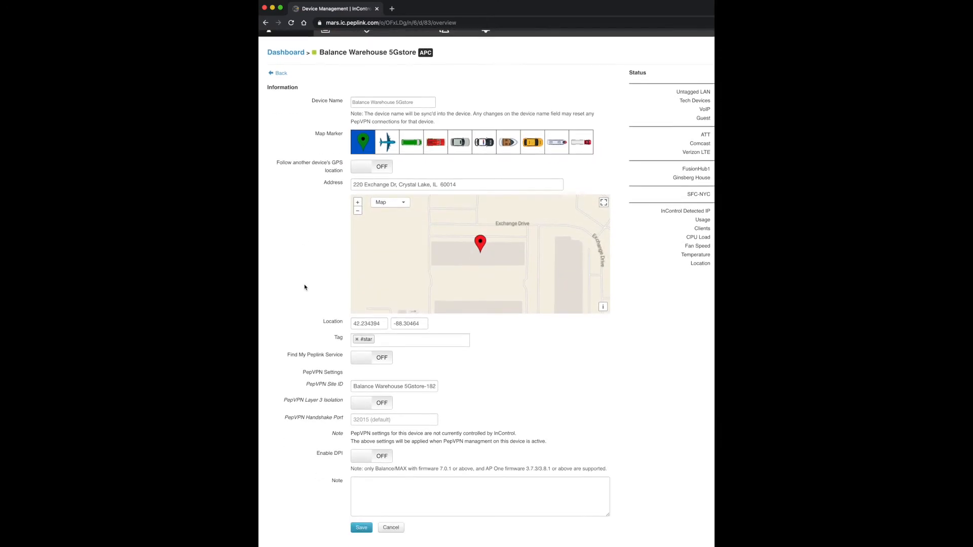
scroll("down", 3)
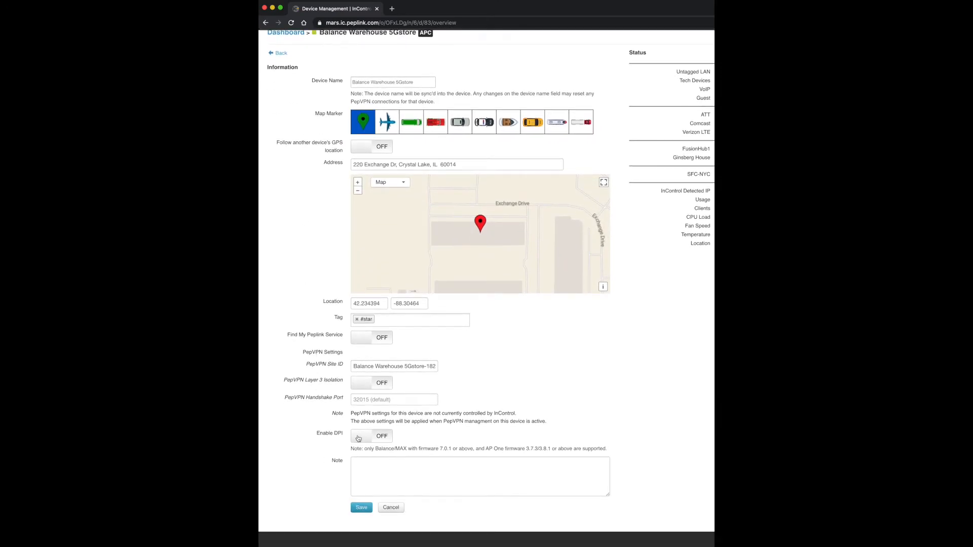
left_click(370, 435)
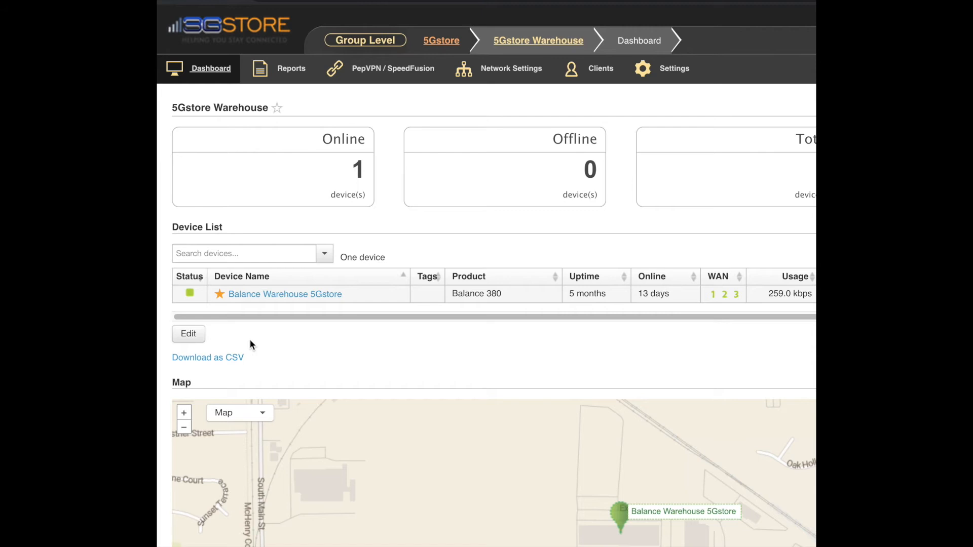
- Select the Balance Warehouse 5Gstore device and enable DPI through Actions > Enable DPI
left_click(188, 334)
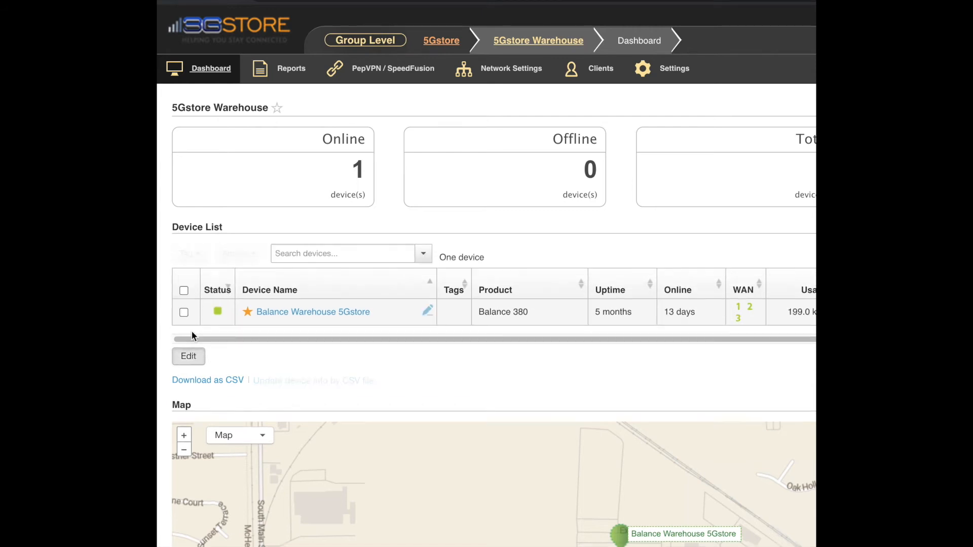
left_click(184, 312)
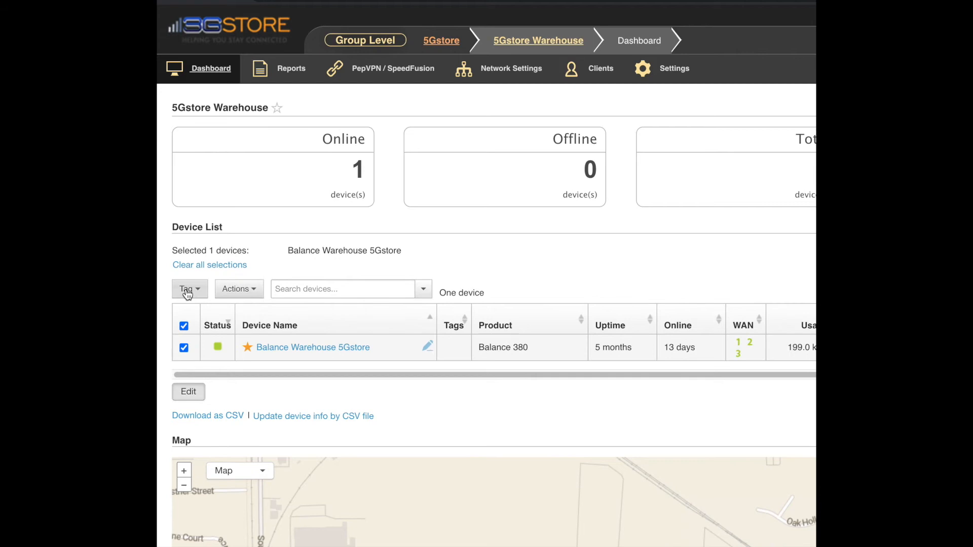
left_click(238, 288)
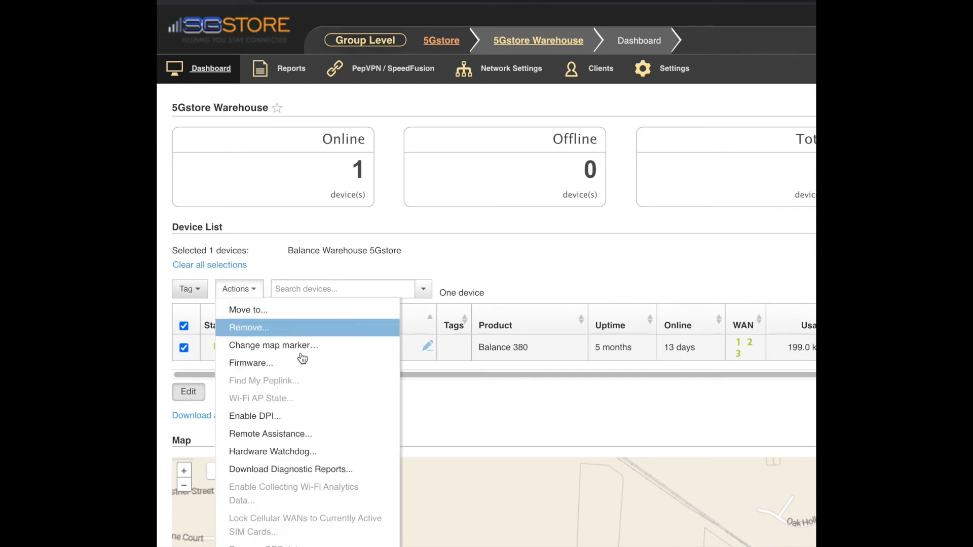
left_click(254, 415)
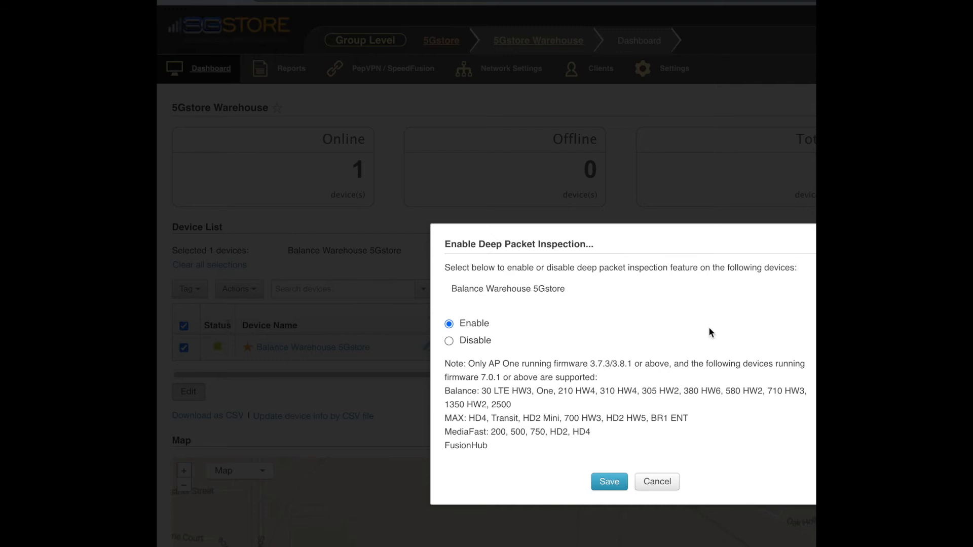
mouse_move(771, 417)
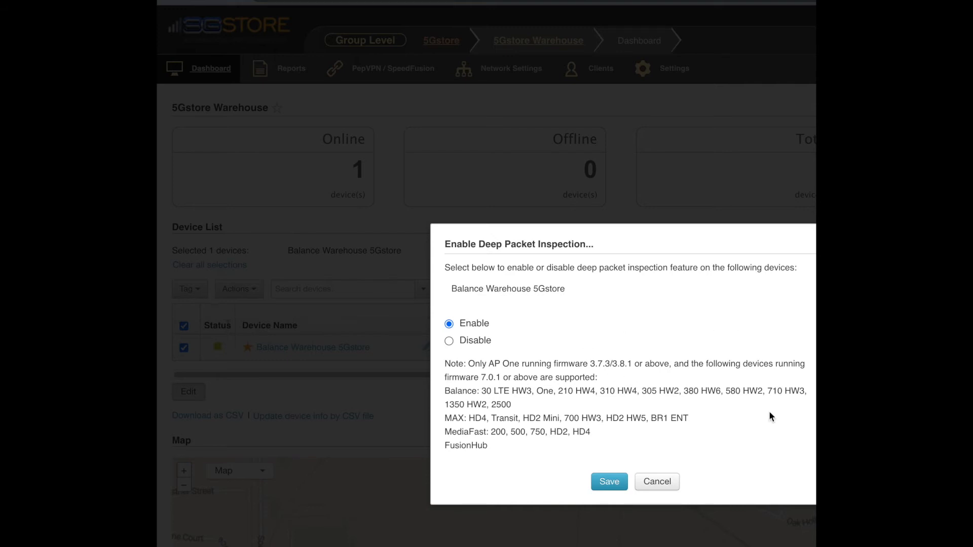
mouse_move(760, 448)
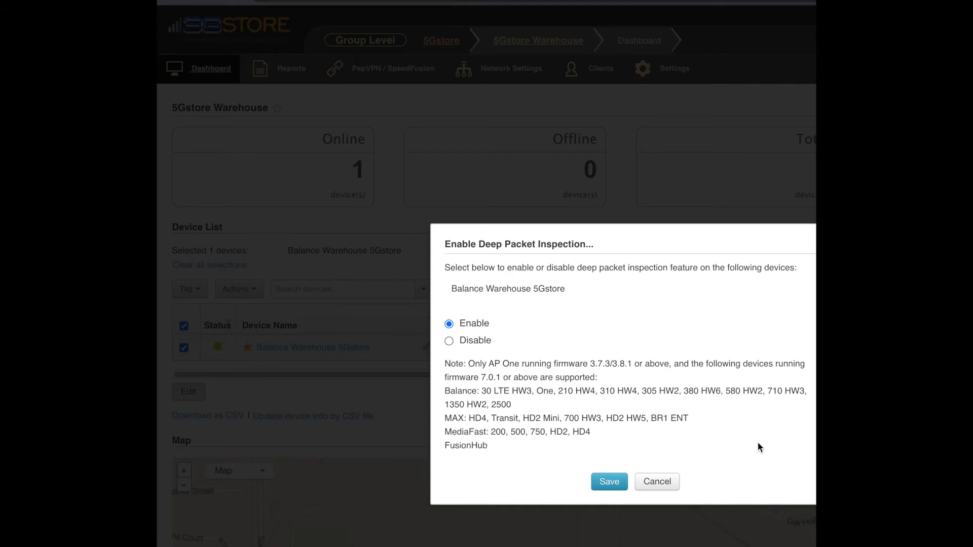
left_click(608, 481)
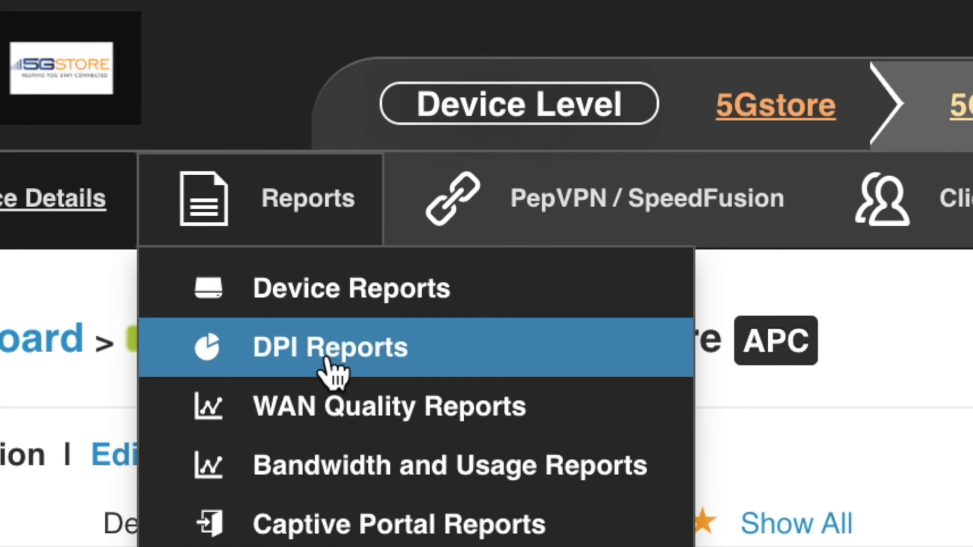
- Open DPI Reports and switch the application pie charts between packets and volume
left_click(329, 346)
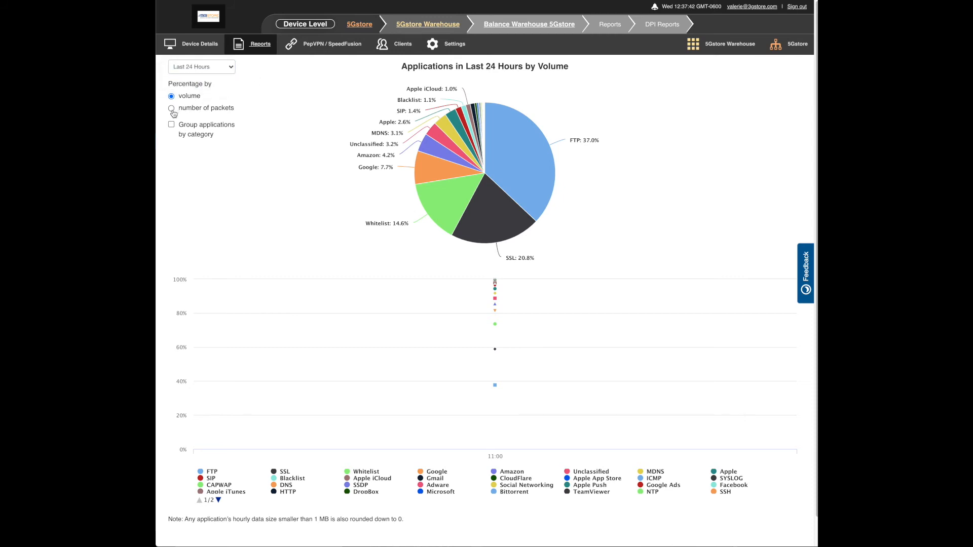
left_click(171, 107)
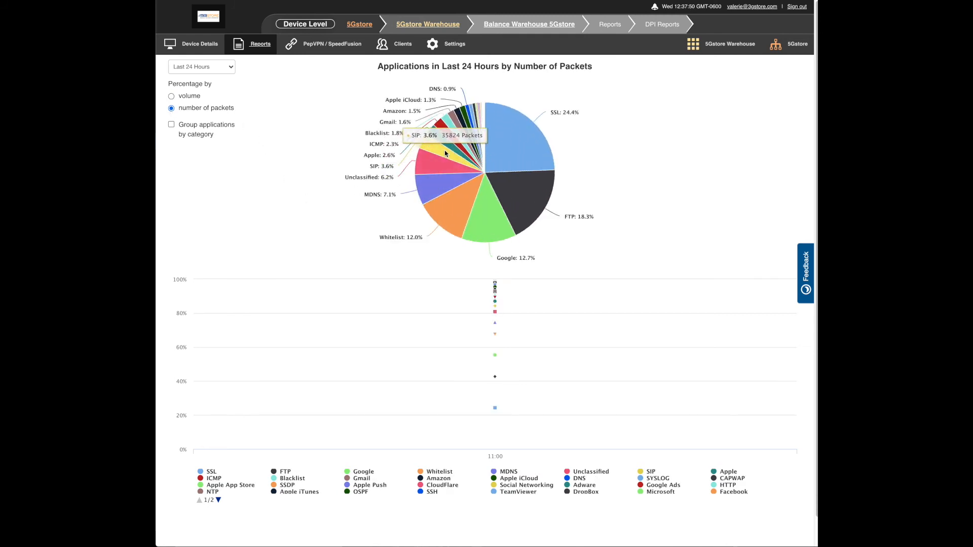
mouse_move(495, 282)
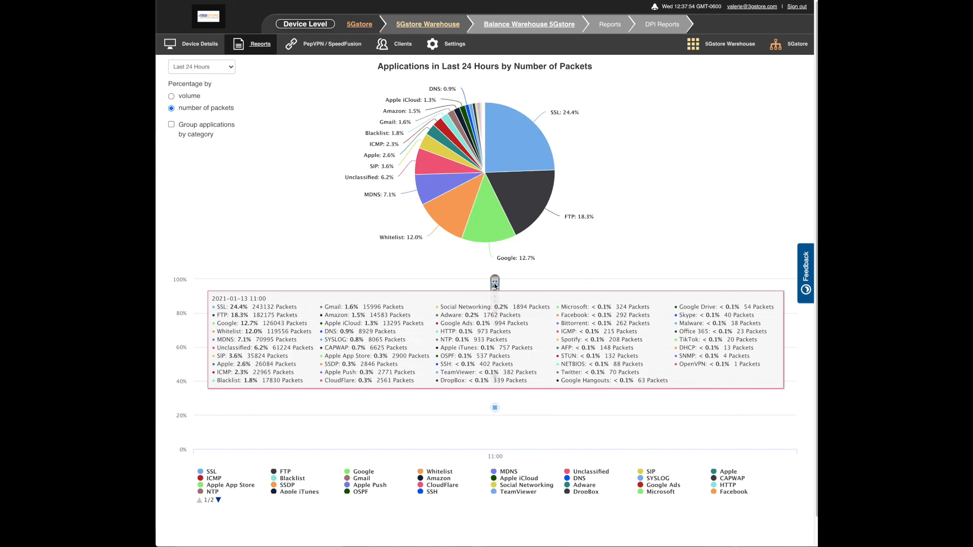
mouse_move(304, 170)
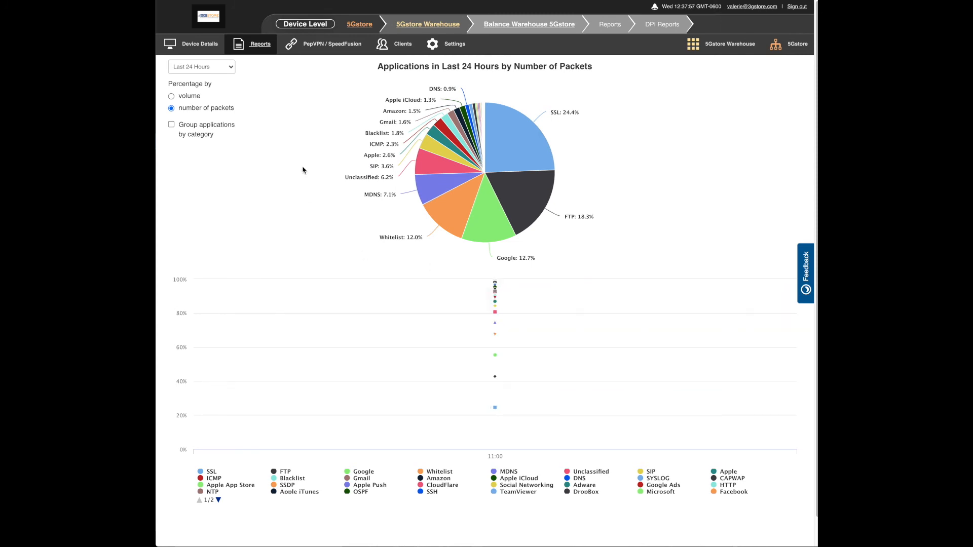
left_click(171, 96)
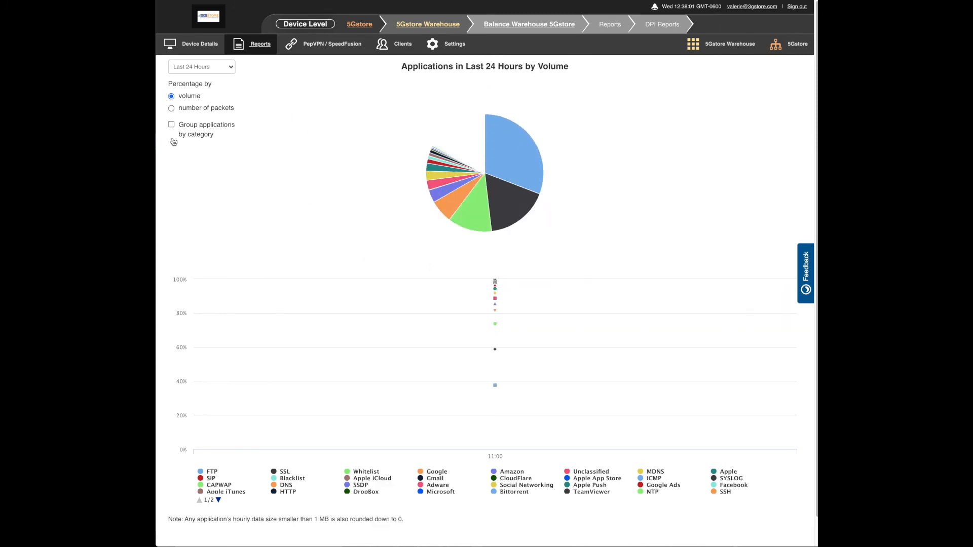
- Toggle 'Group applications by category' on and off in the DPI charts
left_click(172, 124)
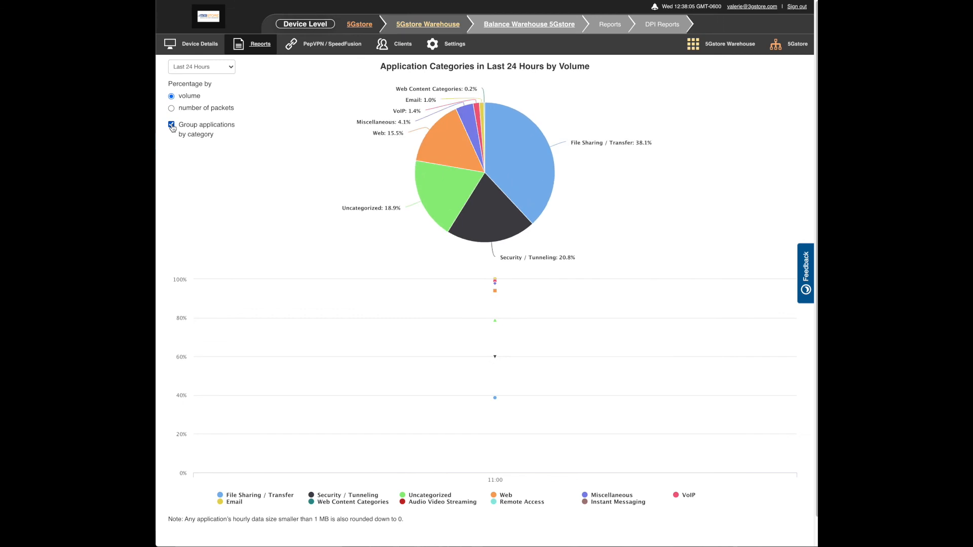
left_click(171, 124)
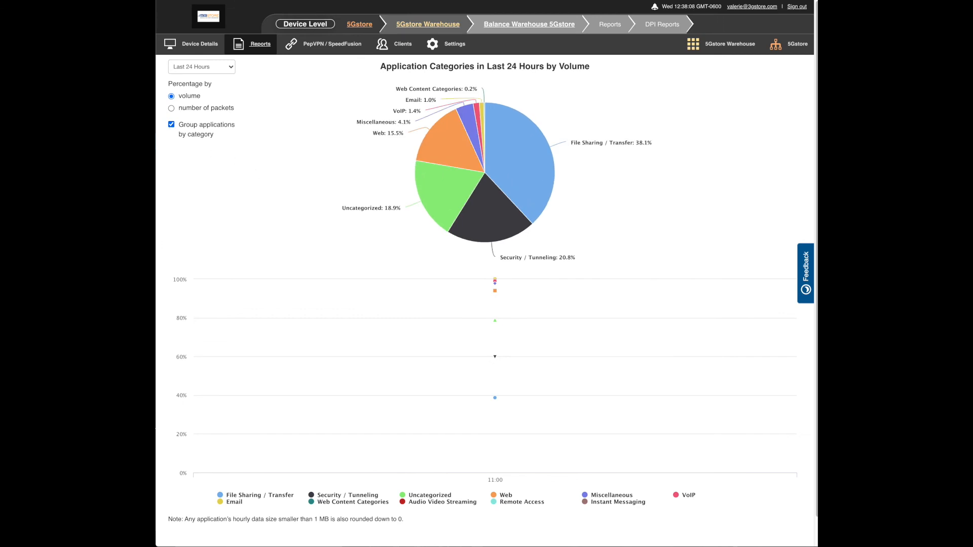
mouse_move(494, 356)
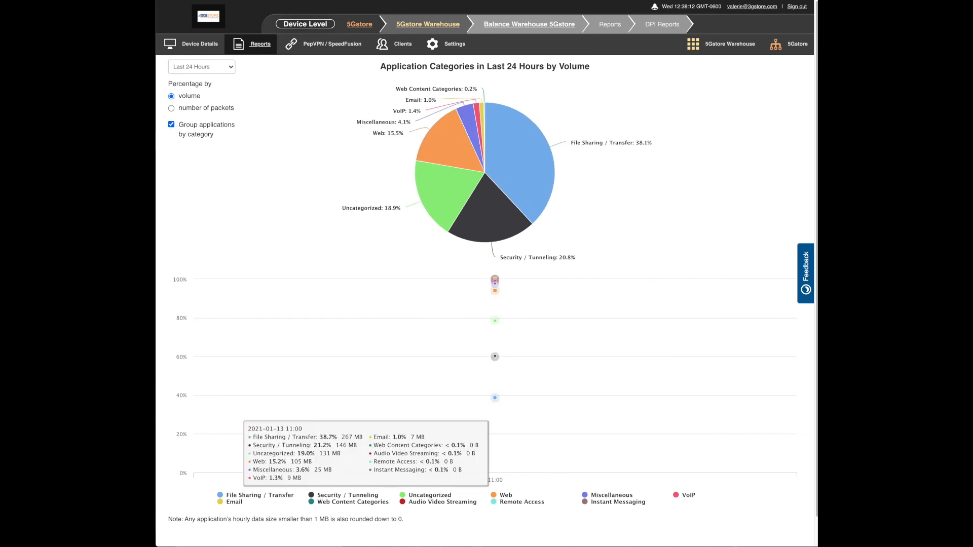
left_click(171, 125)
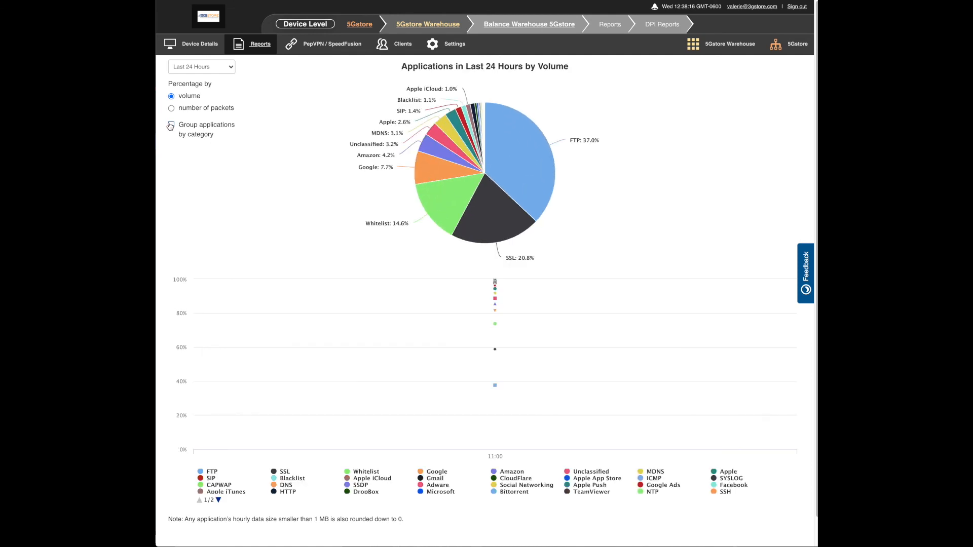